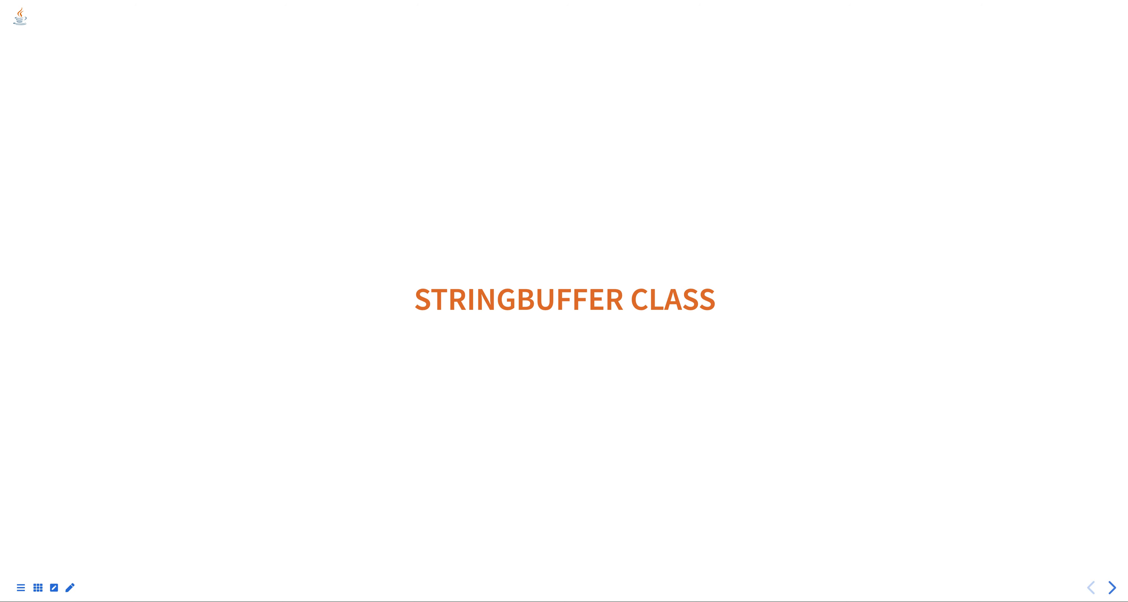
- Advance through the StringBuffer code example to the methods slide (reverse, capacity, ensureCapacity)
left_click(1110, 589)
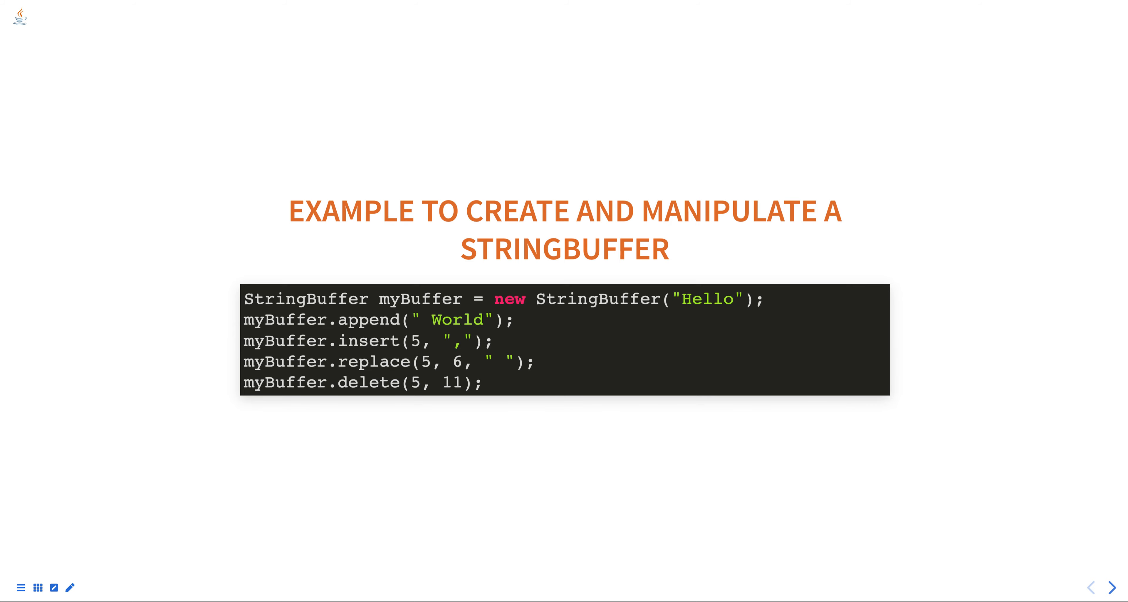
left_click(1112, 588)
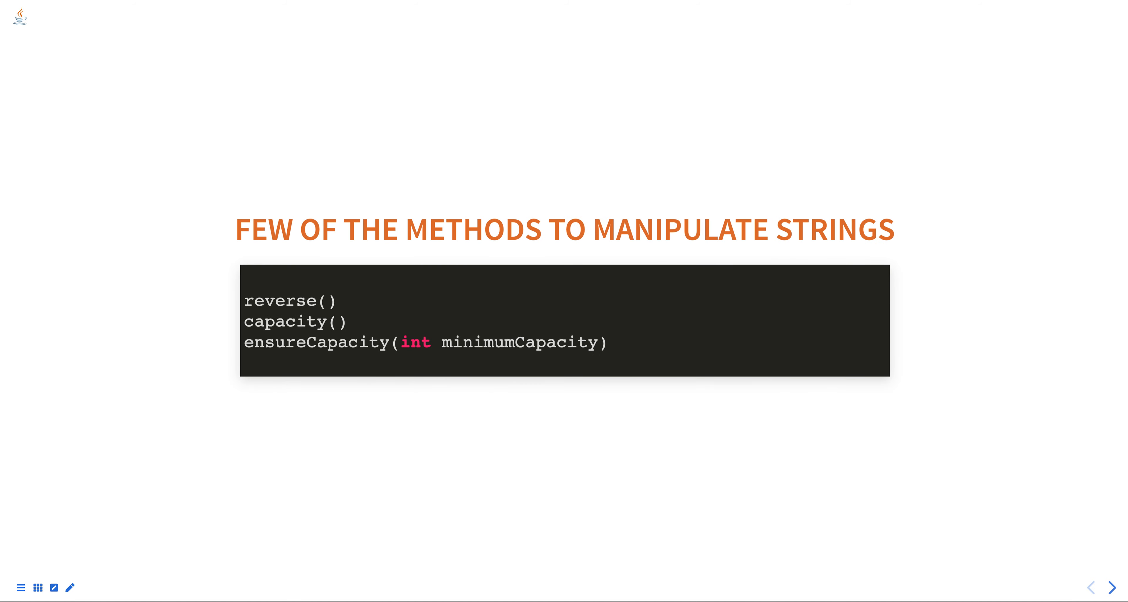